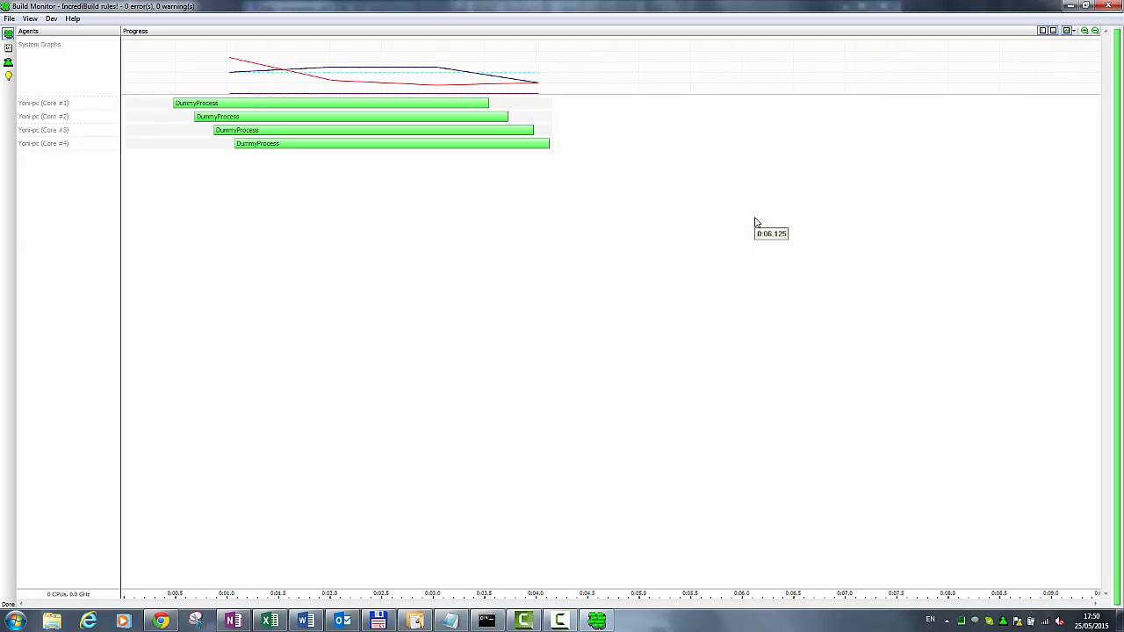
{"action": "mouse_move", "coordinate": [734, 207]}
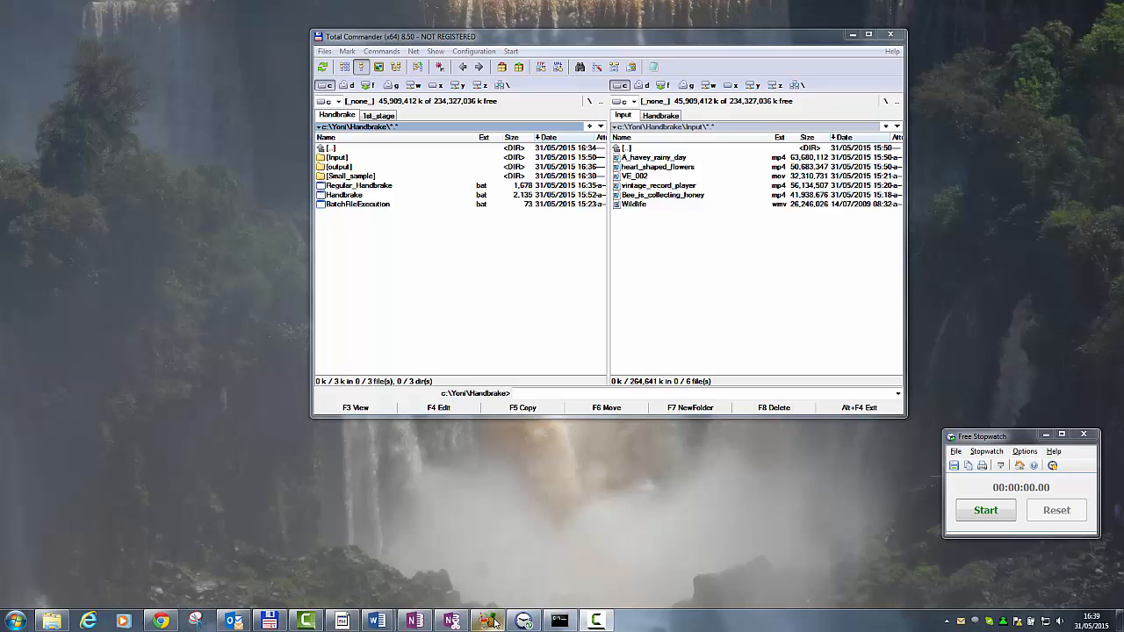
Launch a Command Prompt from the Total Commander toolbar in the Handbrake folder
{"action": "left_click", "coordinate": [488, 622]}
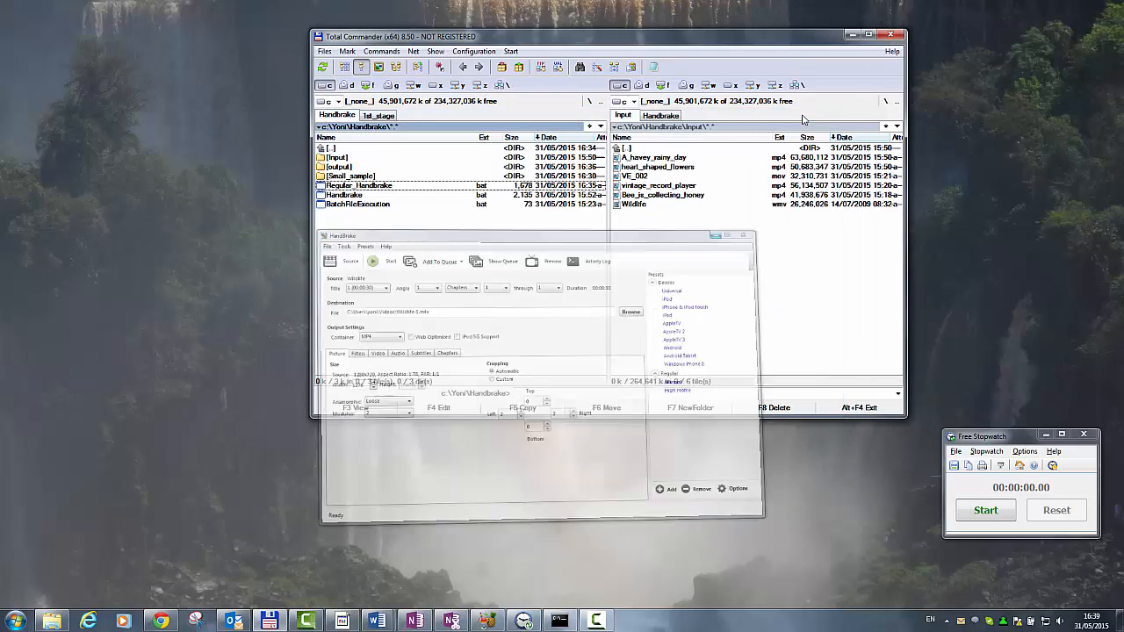
{"action": "left_click", "coordinate": [728, 235]}
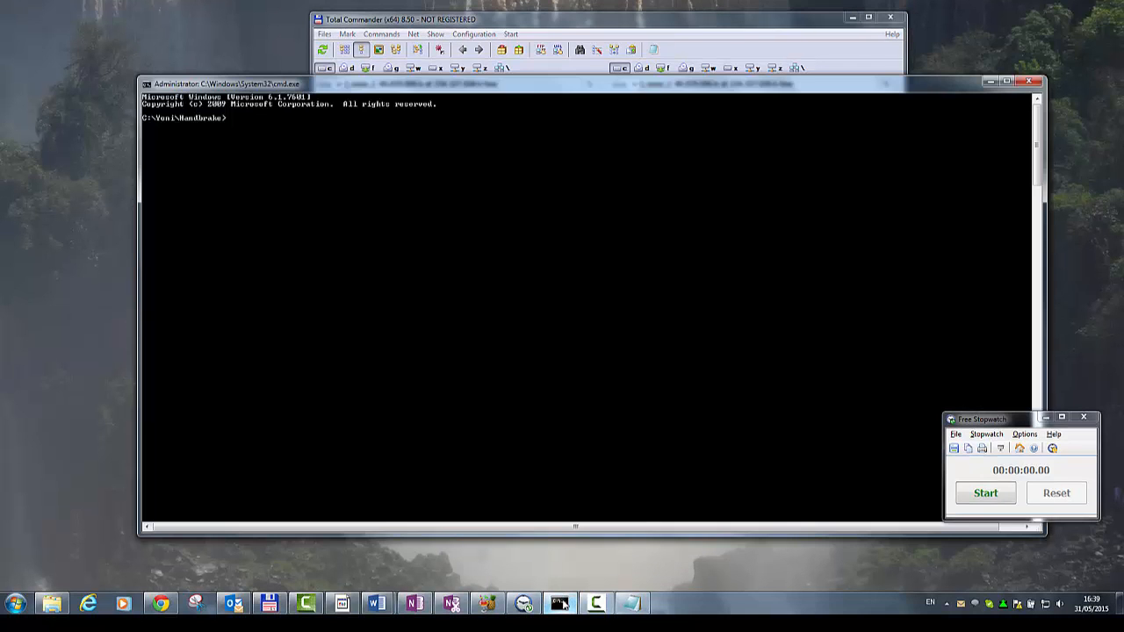
Run Regular_Handbrake.bat and time the one-at-a-time conversion with the stopwatch at about 2:16
{"action": "type", "text": "reg"}
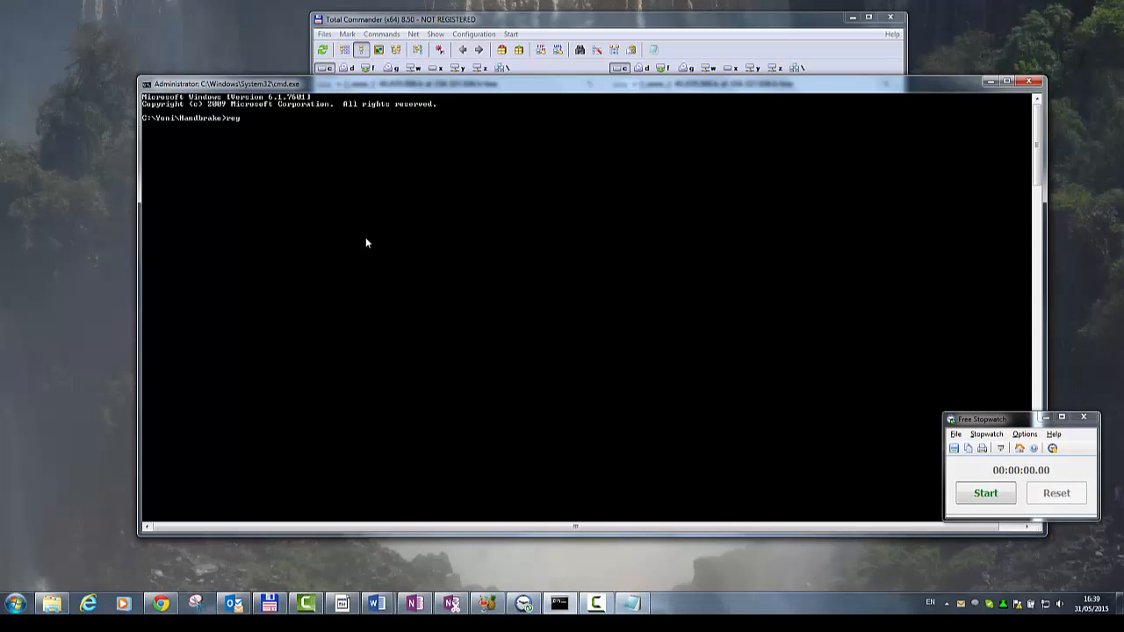
{"action": "type", "text": "Regular_Handbrake.bat"}
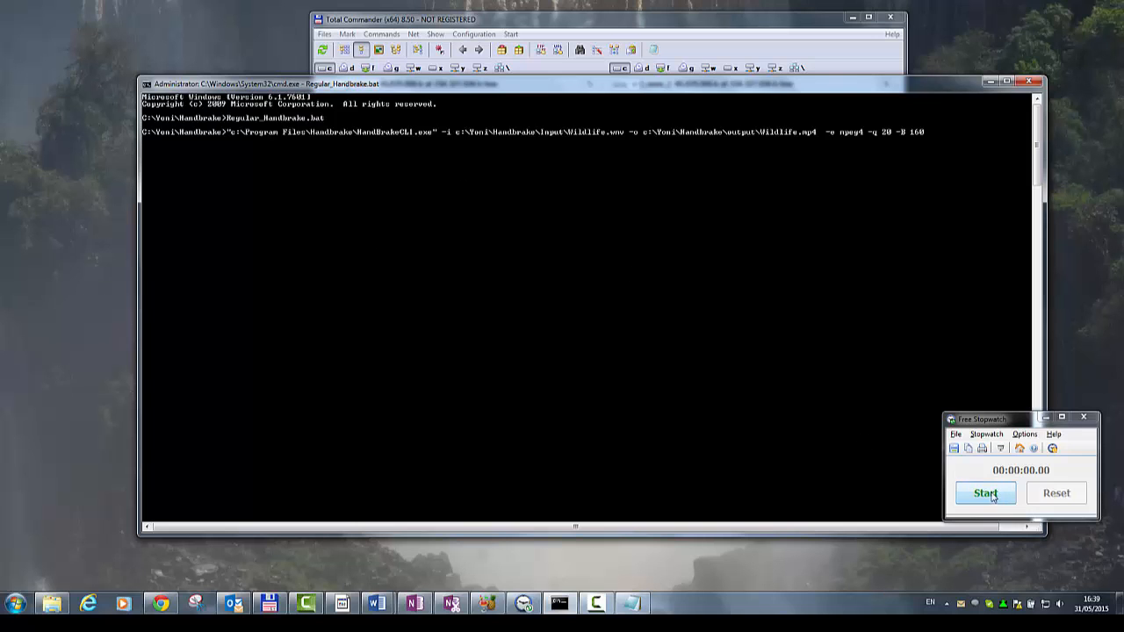
{"action": "left_click", "coordinate": [985, 492]}
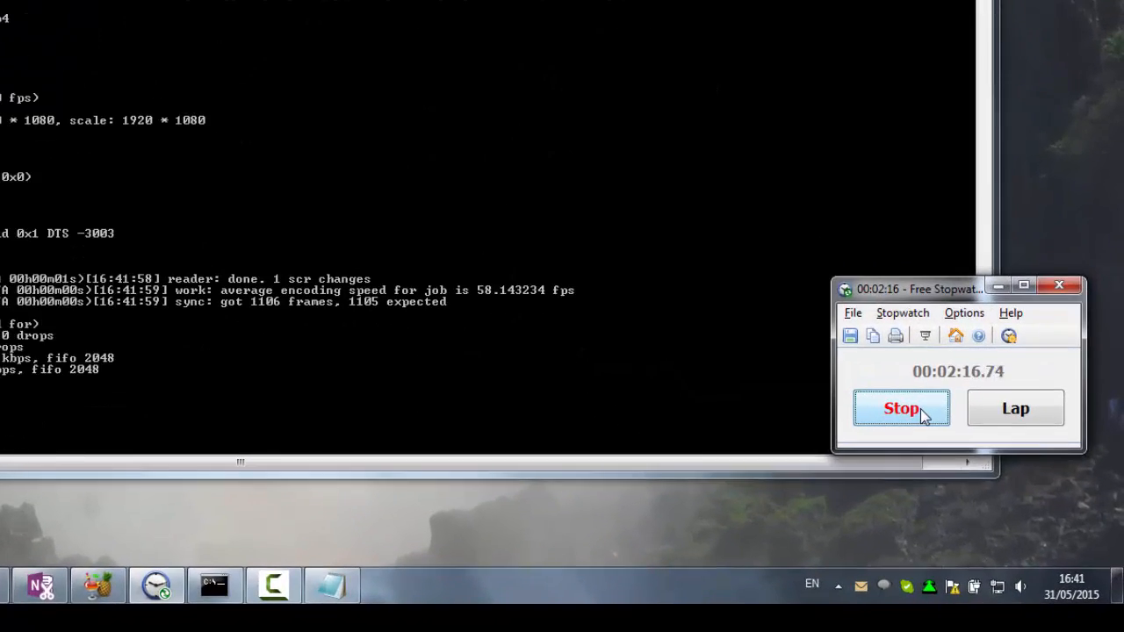
{"action": "left_click", "coordinate": [899, 408]}
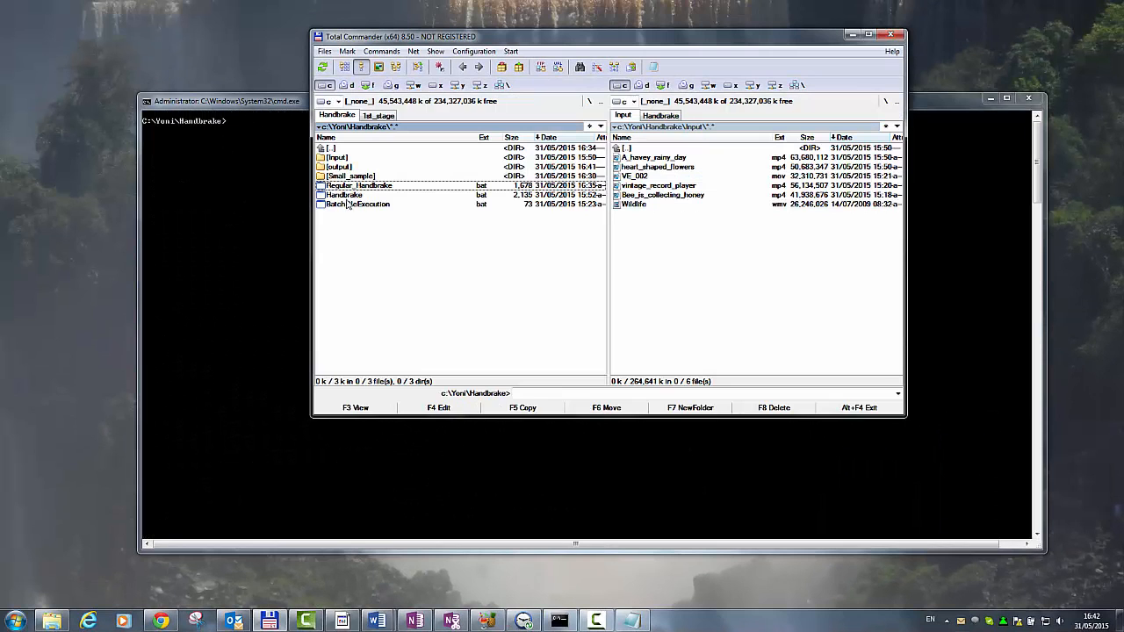
View the IncrediBuild Handbrake.bat script from Total Commander
{"action": "double_click", "coordinate": [344, 193]}
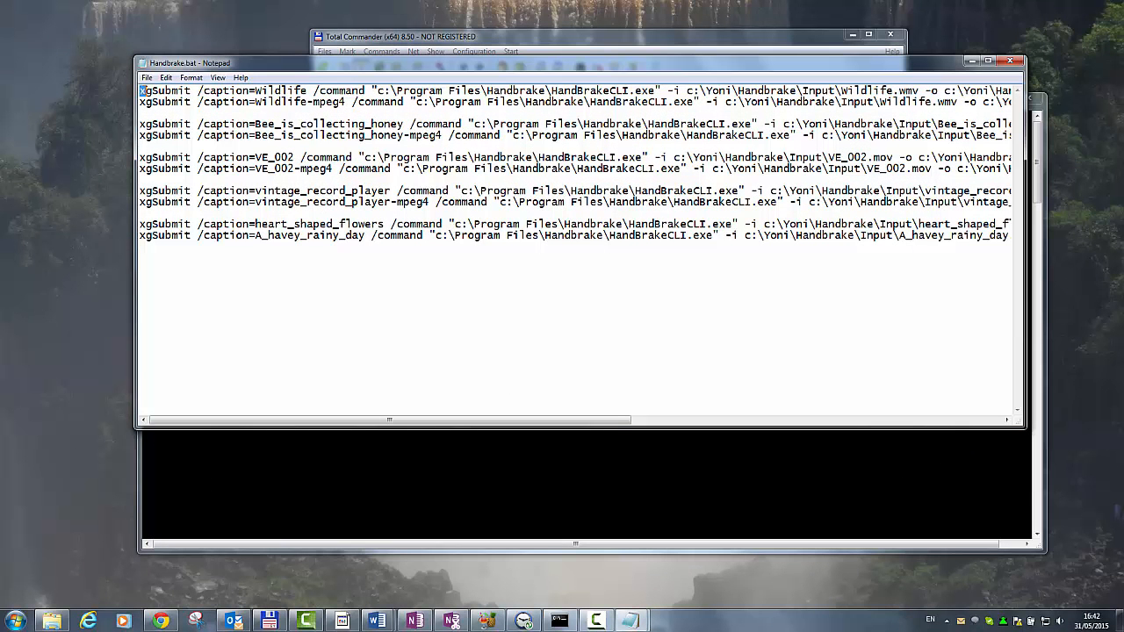
{"action": "left_click_drag", "start_coordinate": [141, 92], "coordinate": [355, 91]}
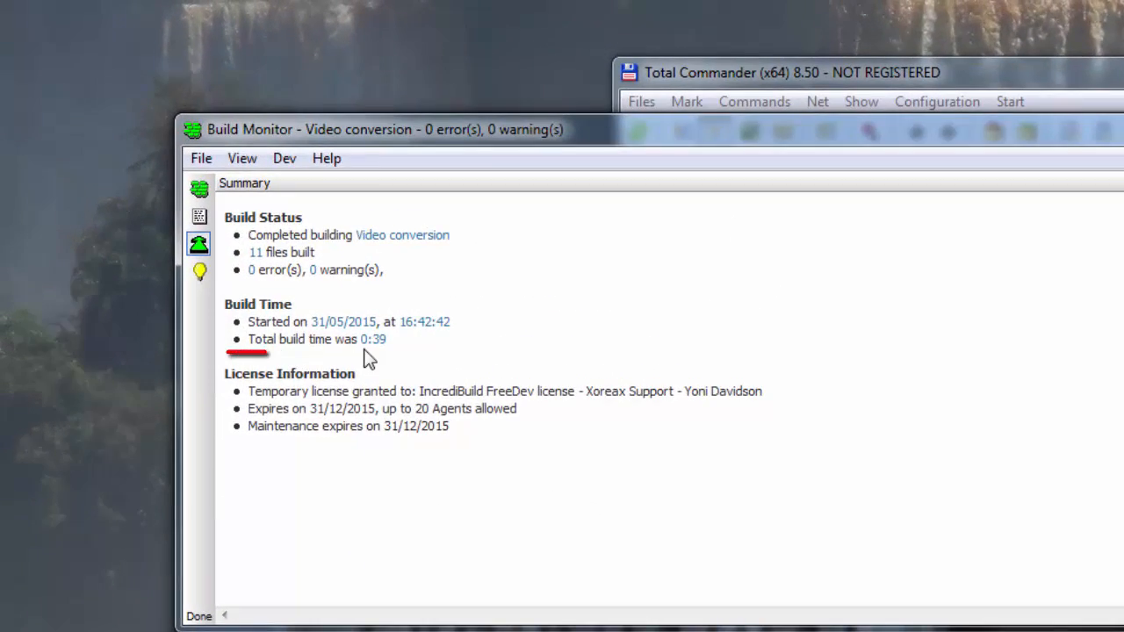
Highlight the 0:39 total build time in the Video conversion summary: 11 files, 0 errors
{"action": "left_click_drag", "start_coordinate": [229, 353], "coordinate": [407, 353]}
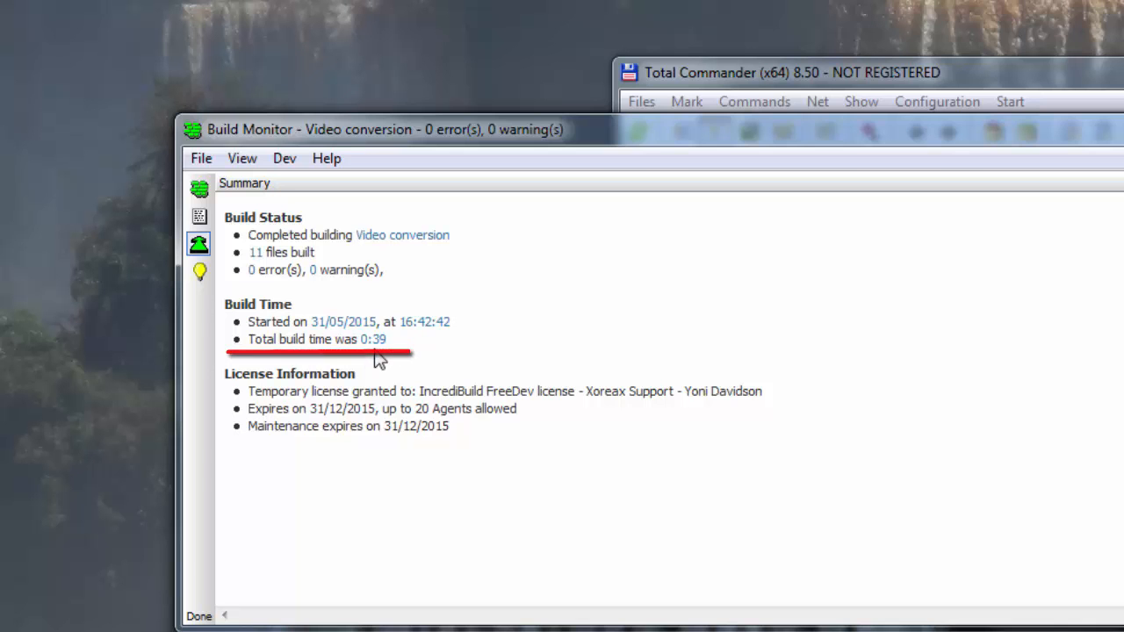